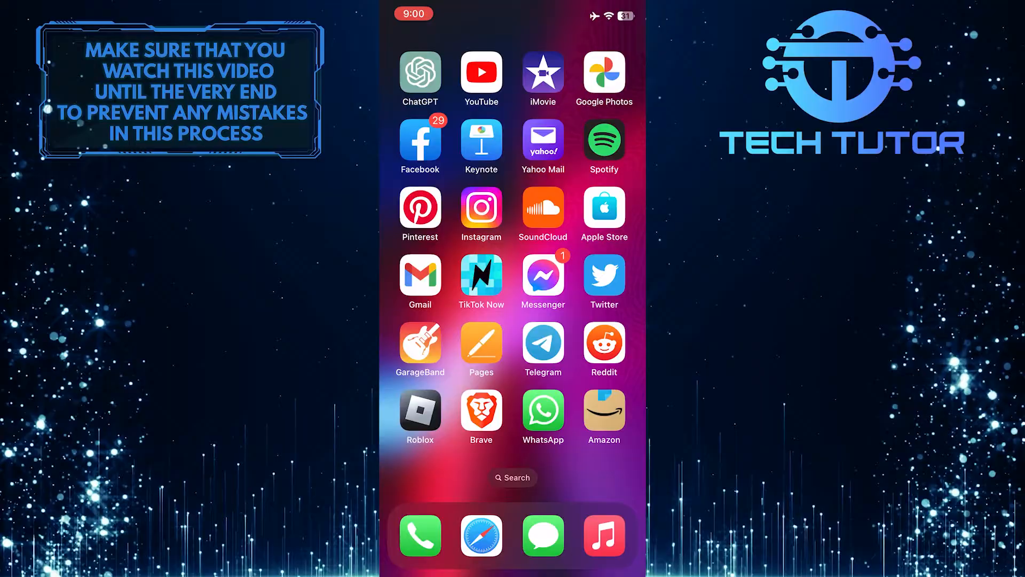
Step: Launch the YouTube app from the iPhone home screen
click(480, 74)
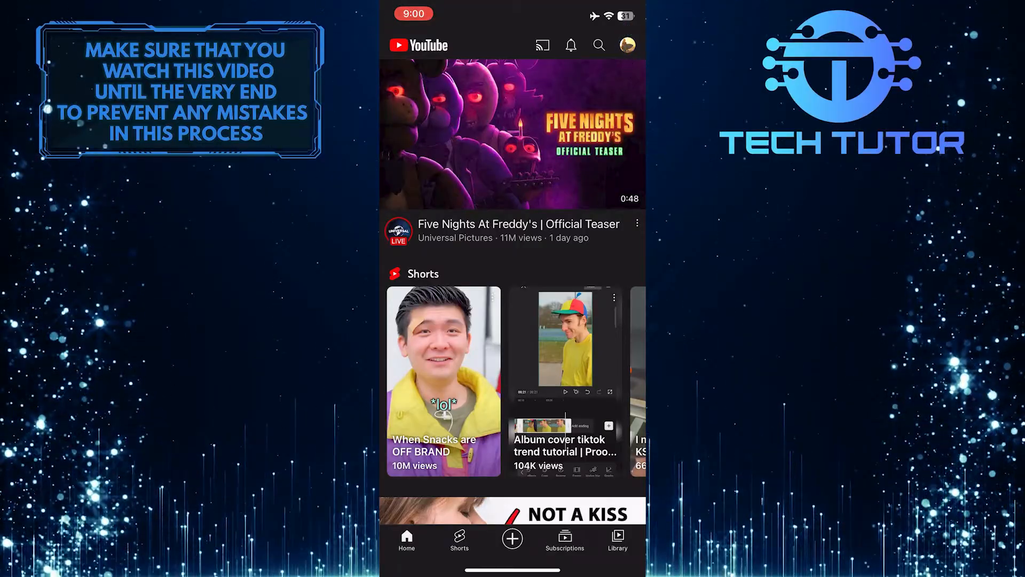
Step: Reach the Settings list through the profile account menu
click(625, 45)
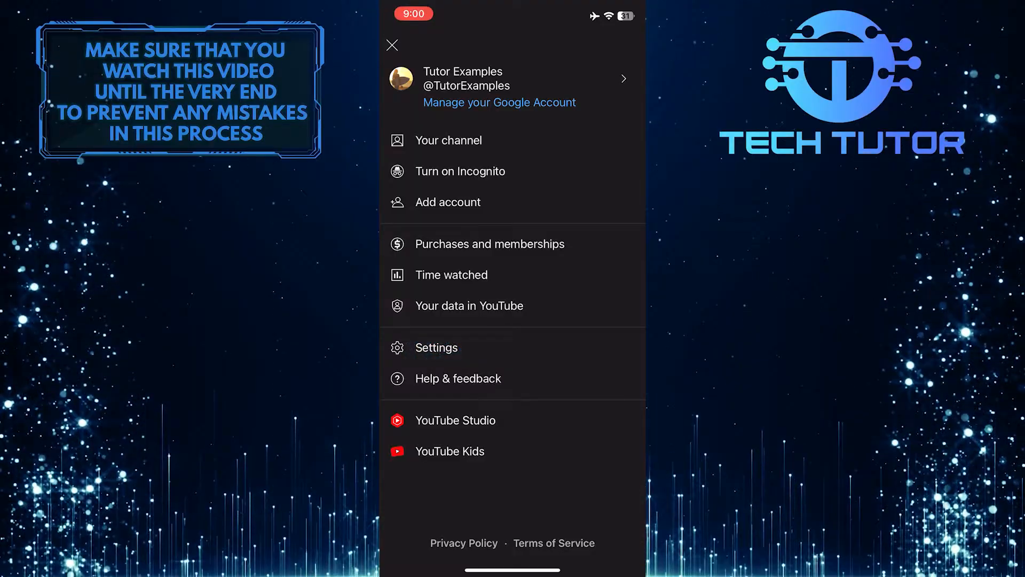
click(435, 347)
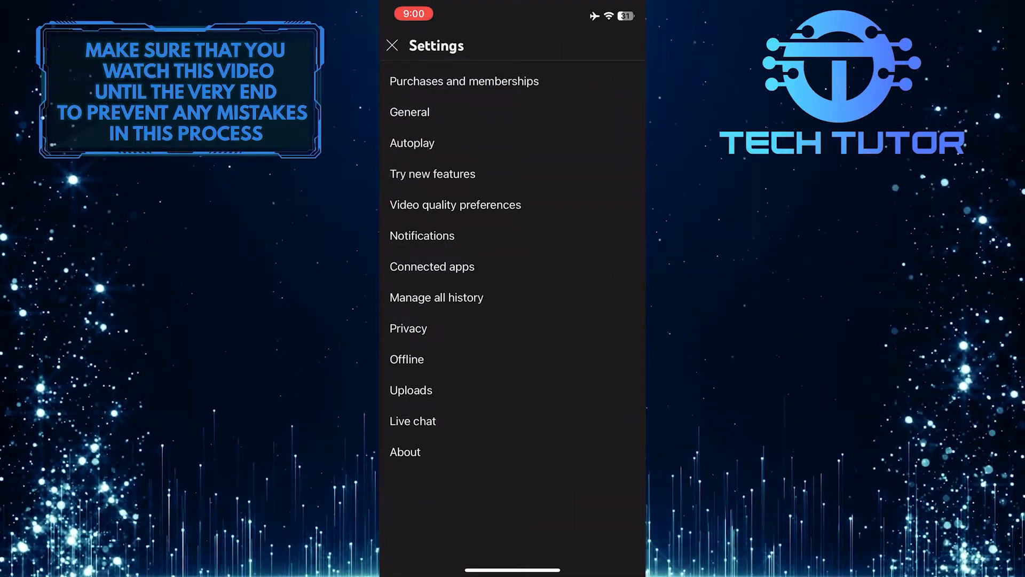
Step: Enter the Uploads section, showing quality at 1080p and Wi-Fi-only uploading off
click(410, 390)
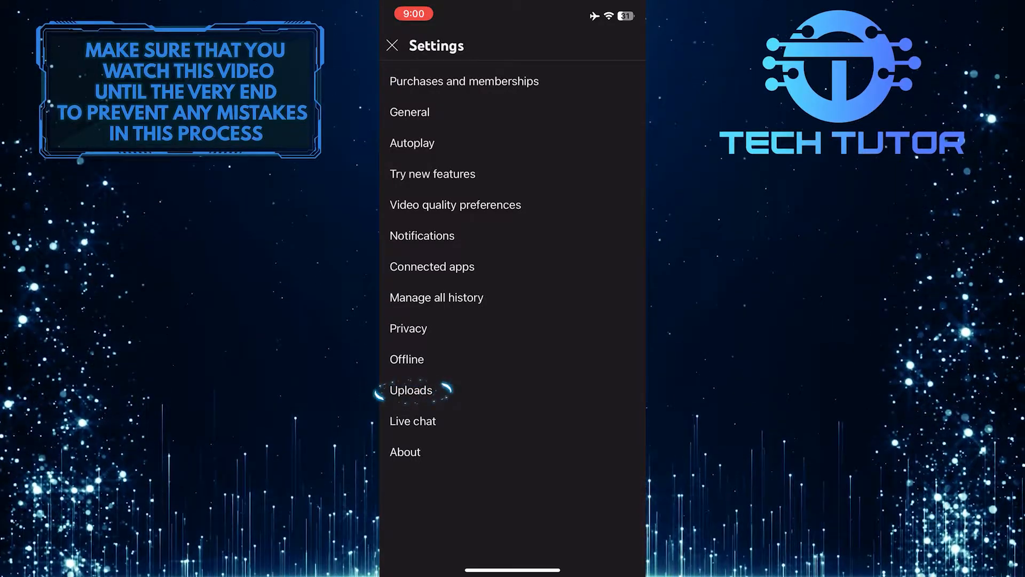
click(410, 391)
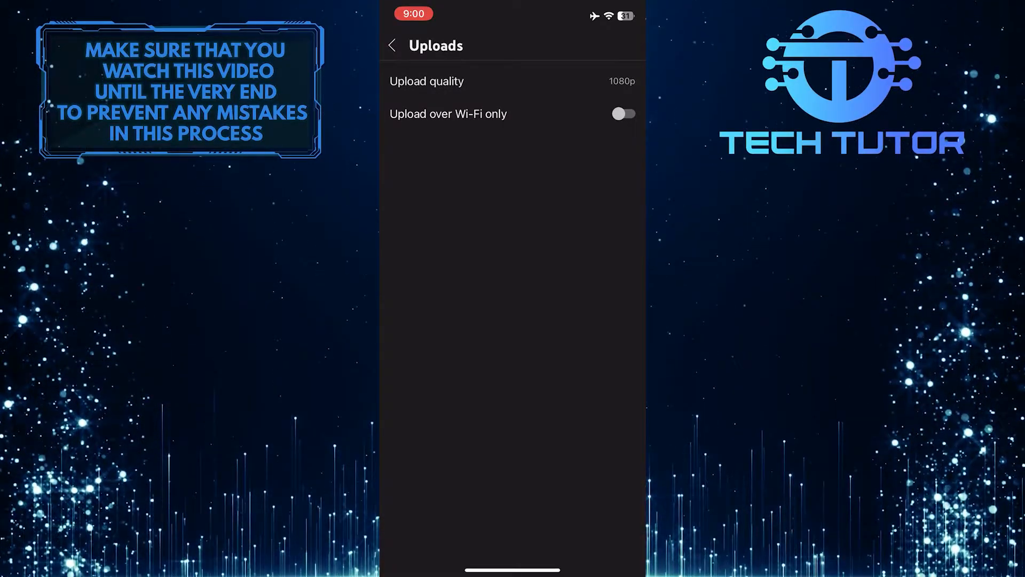
click(623, 113)
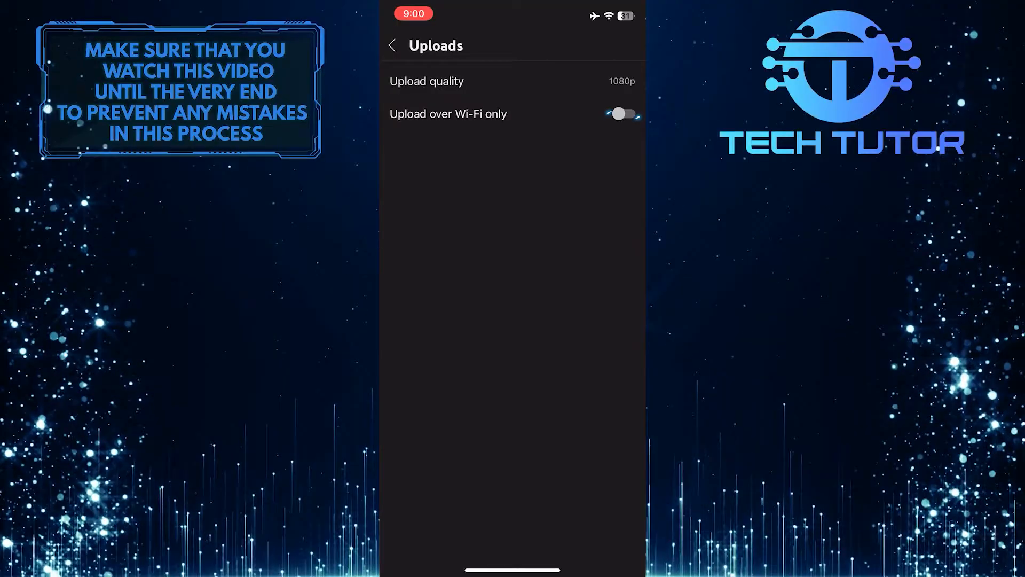
click(621, 113)
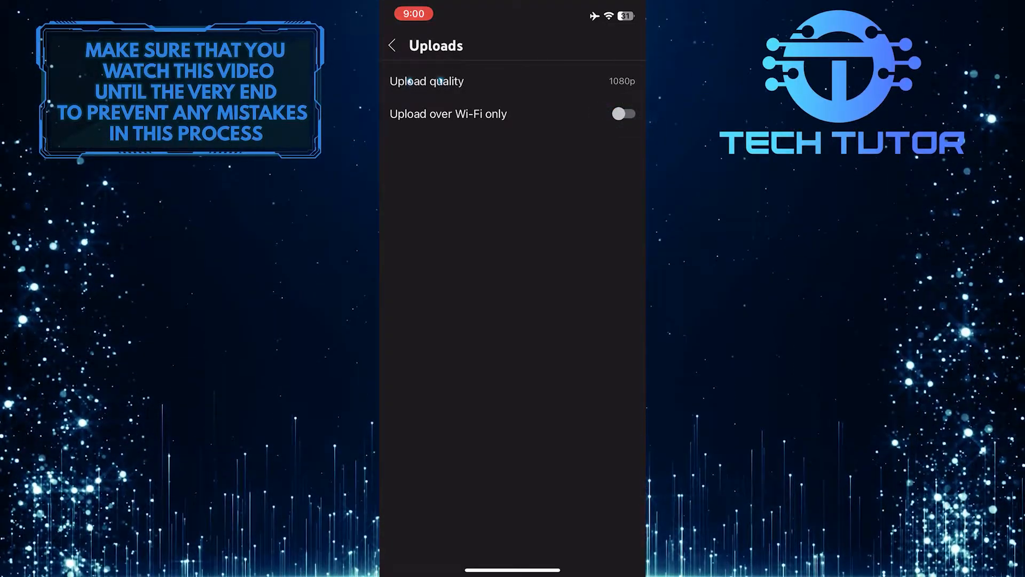
Step: Change upload quality from 1080p to Full Quality
click(511, 81)
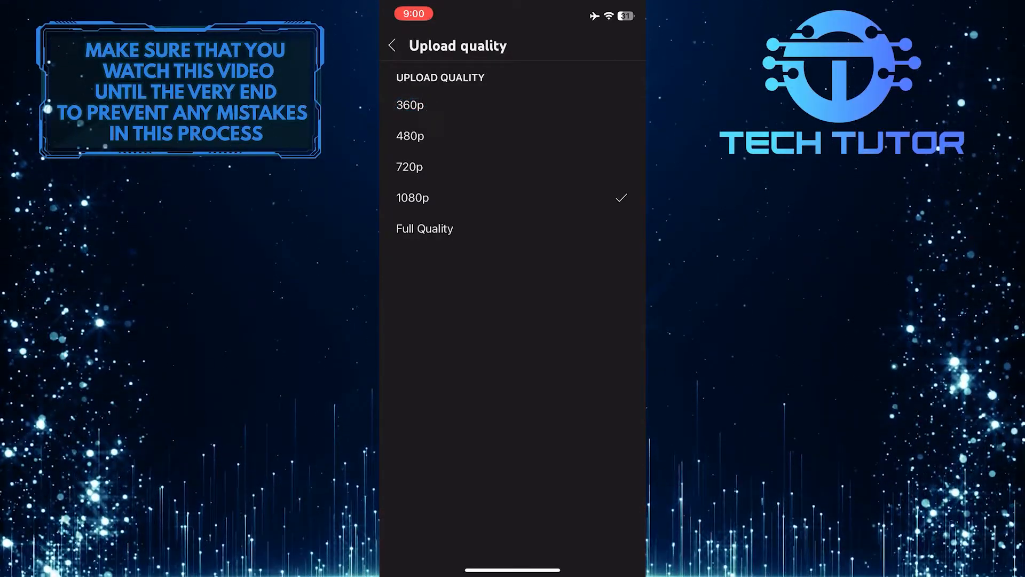
click(410, 136)
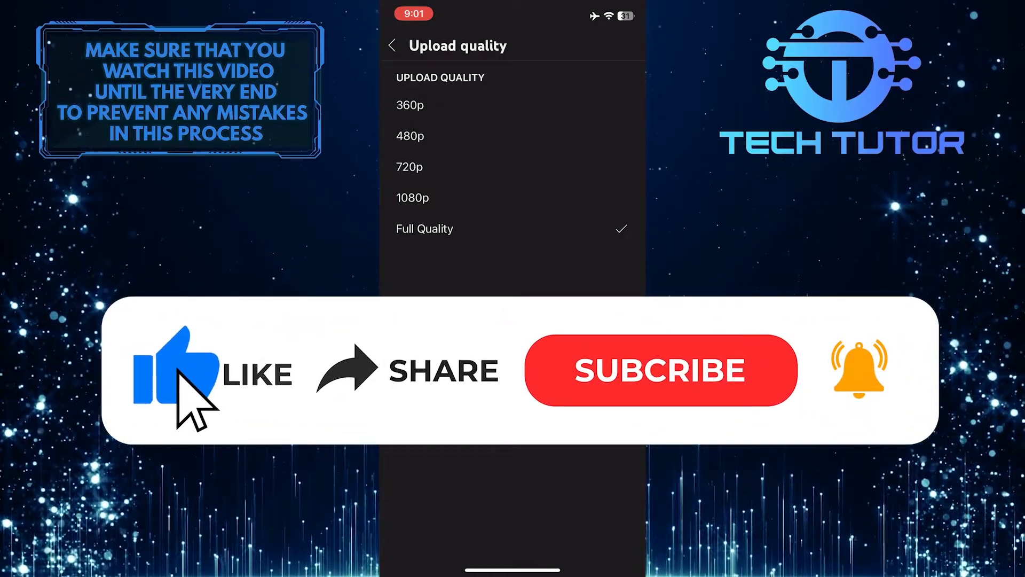
mouse_move(654, 392)
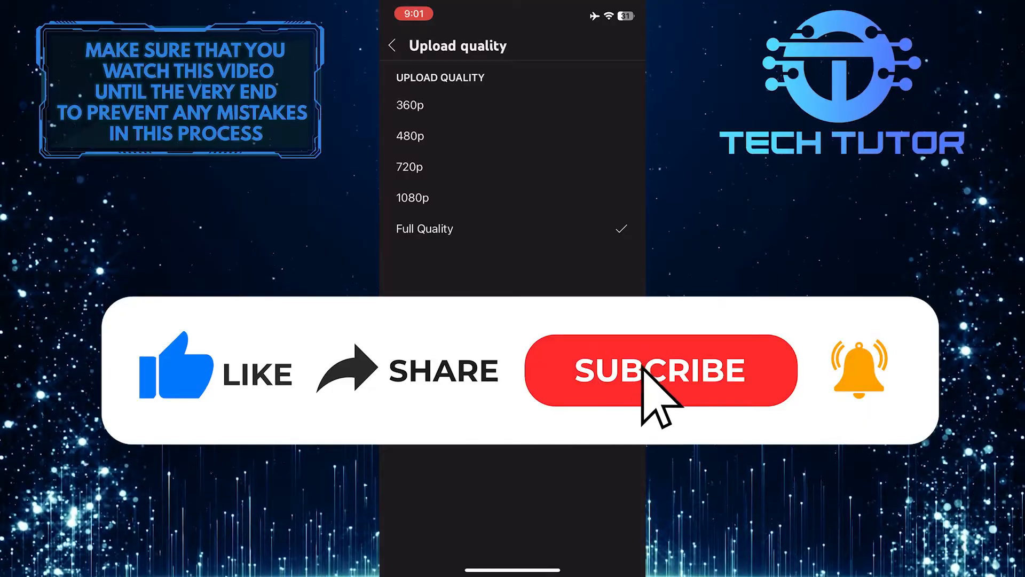
click(659, 369)
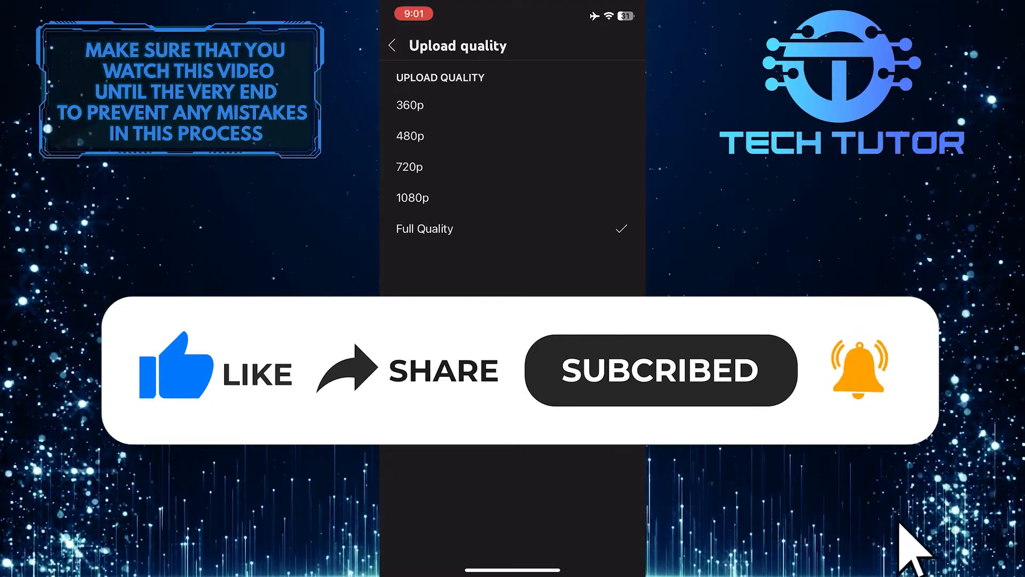